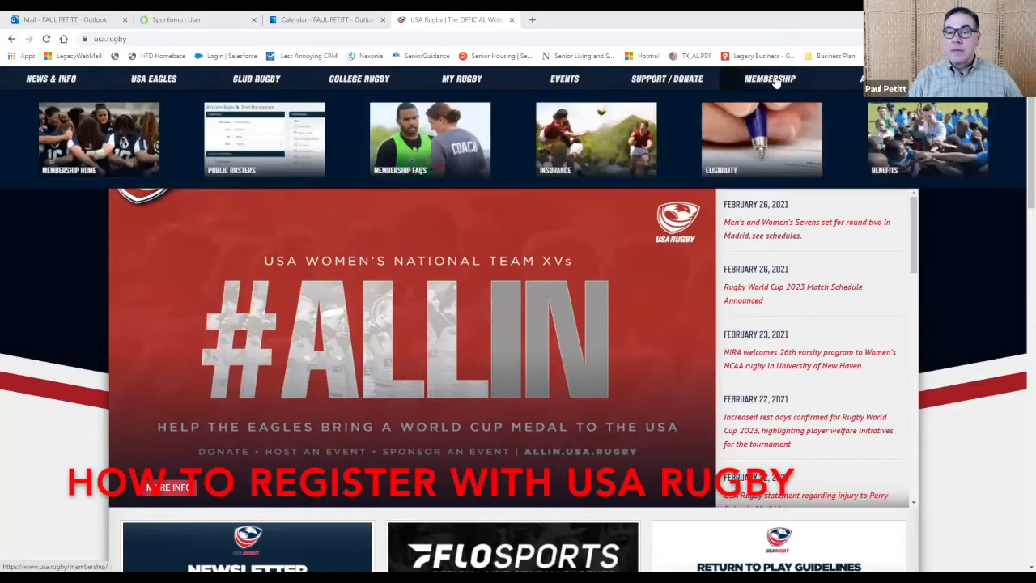
# From the MEMBERSHIP page, start the REGISTER WITH USA RUGBY member registration.
pyautogui.click(770, 79)
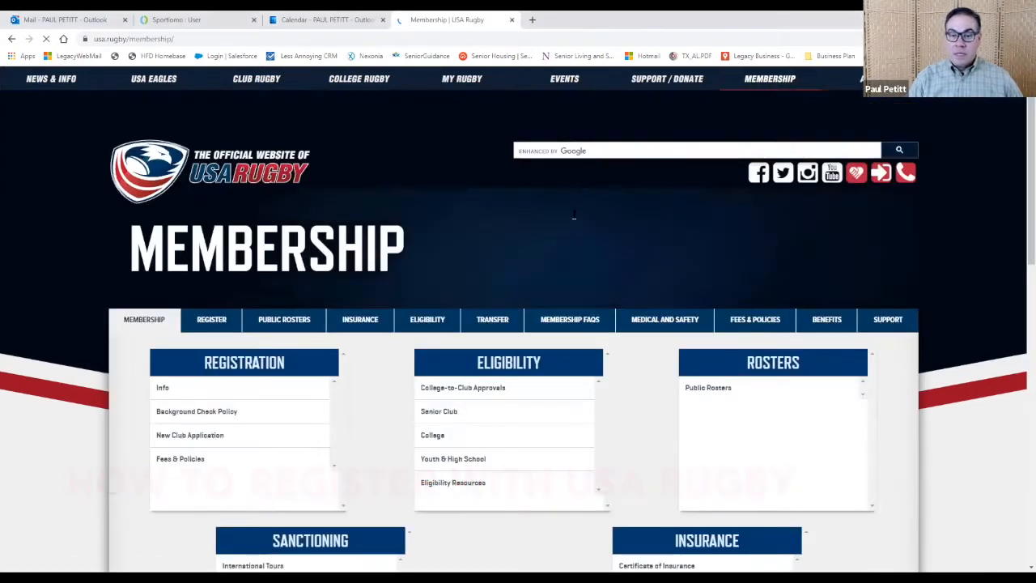
pyautogui.scroll(-3)
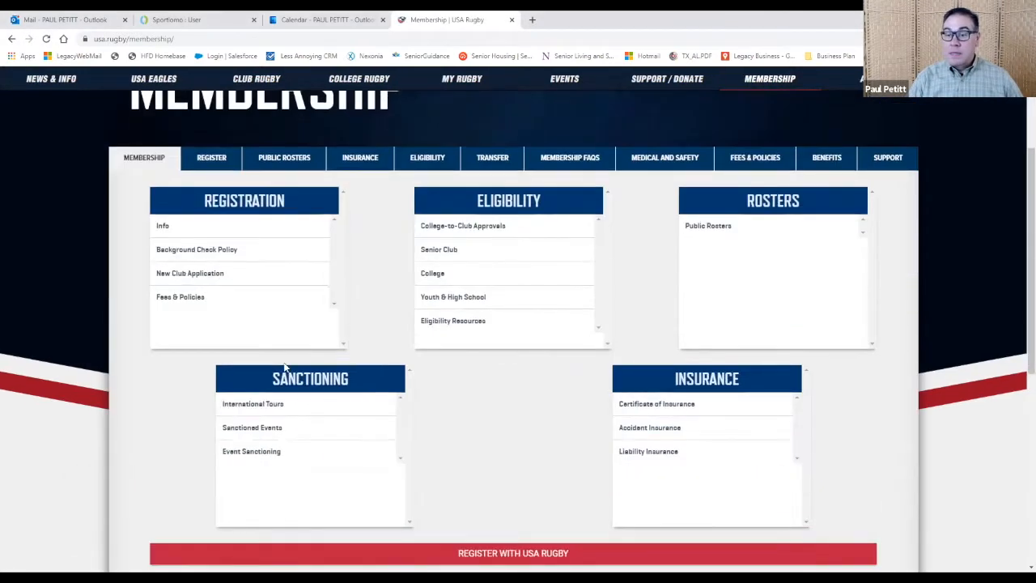
pyautogui.click(513, 553)
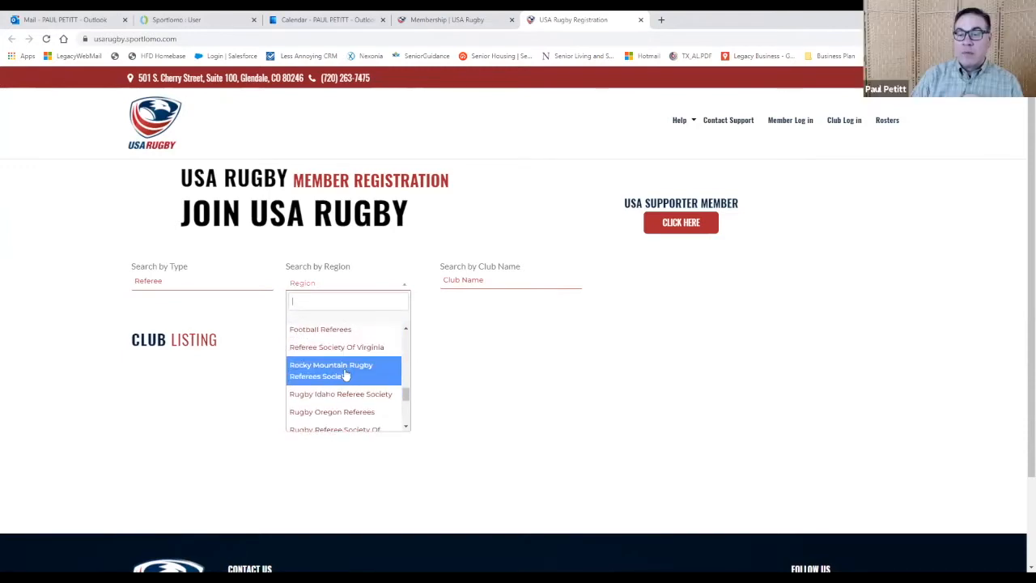
# Pick Rocky Mountain Rugby Referees Society, then register with Rocky Mountain RS Registration.
pyautogui.click(338, 369)
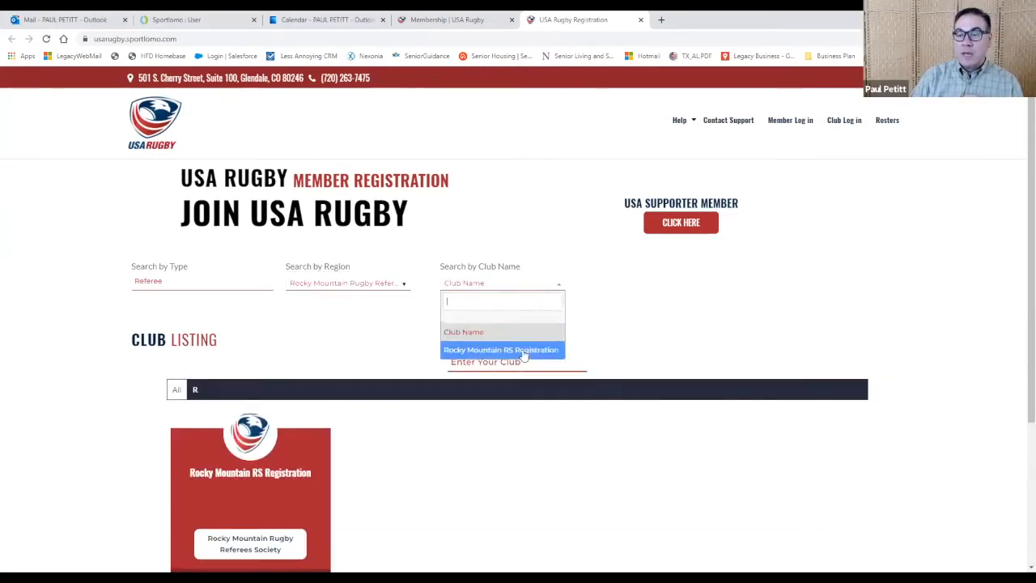
pyautogui.click(501, 349)
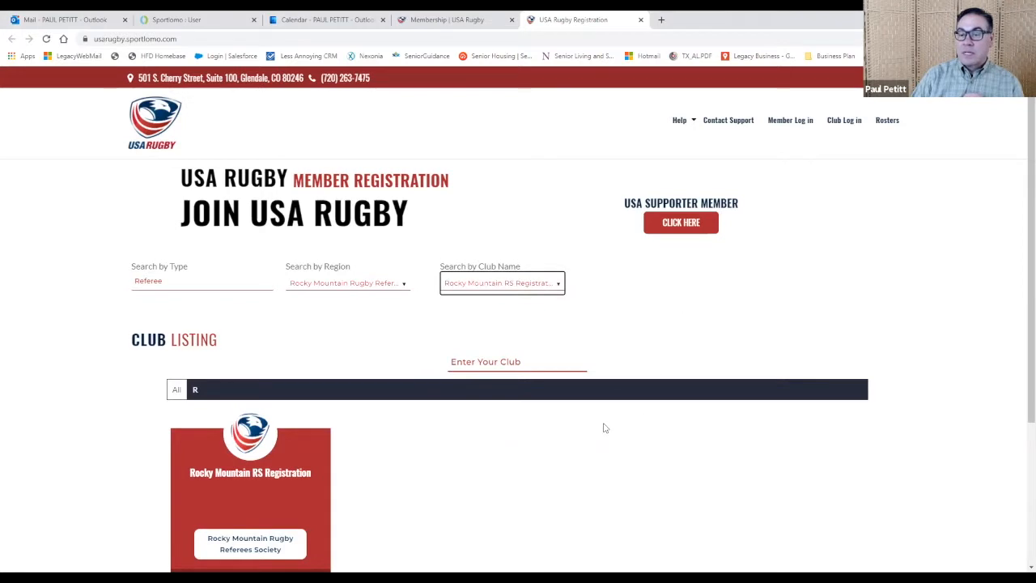
pyautogui.scroll(-3)
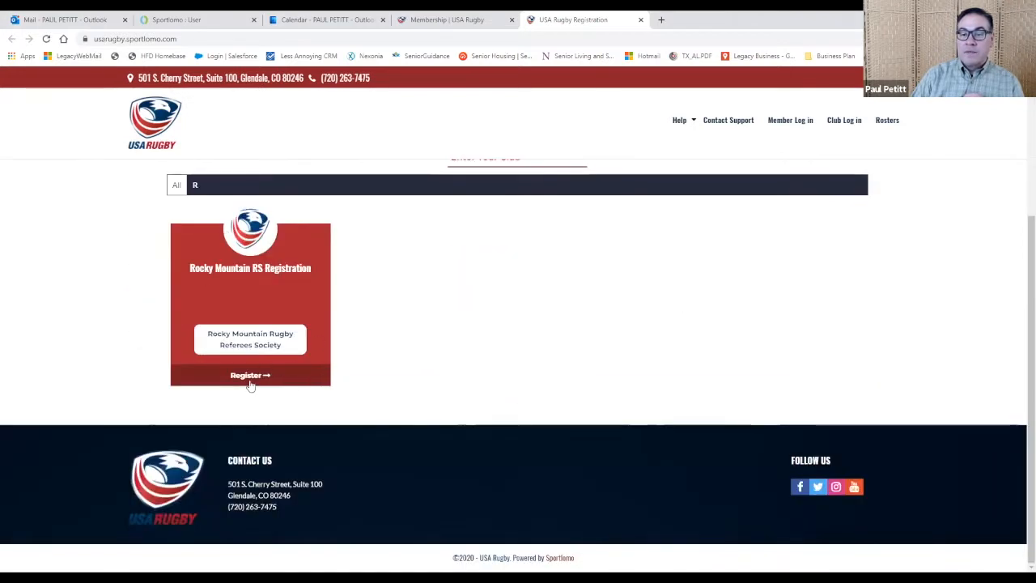
pyautogui.click(250, 375)
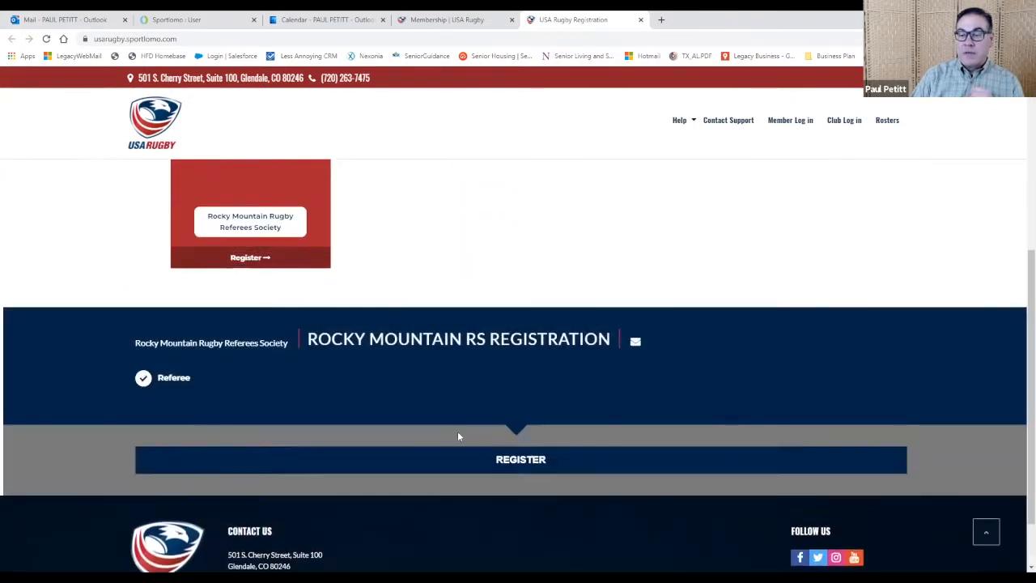
pyautogui.click(520, 459)
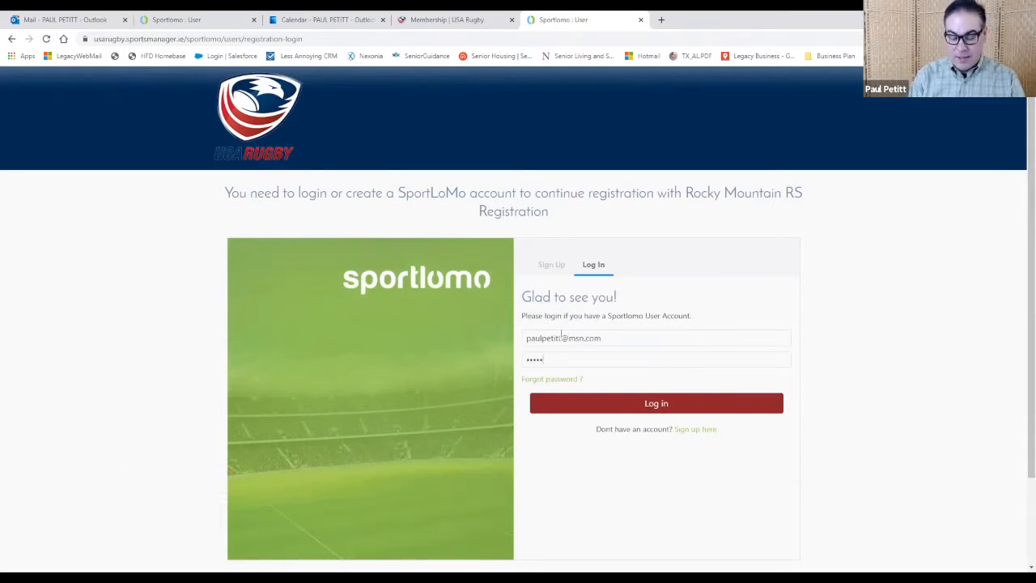
# Log in to the existing SportLoMo account with email and password.
pyautogui.click(655, 403)
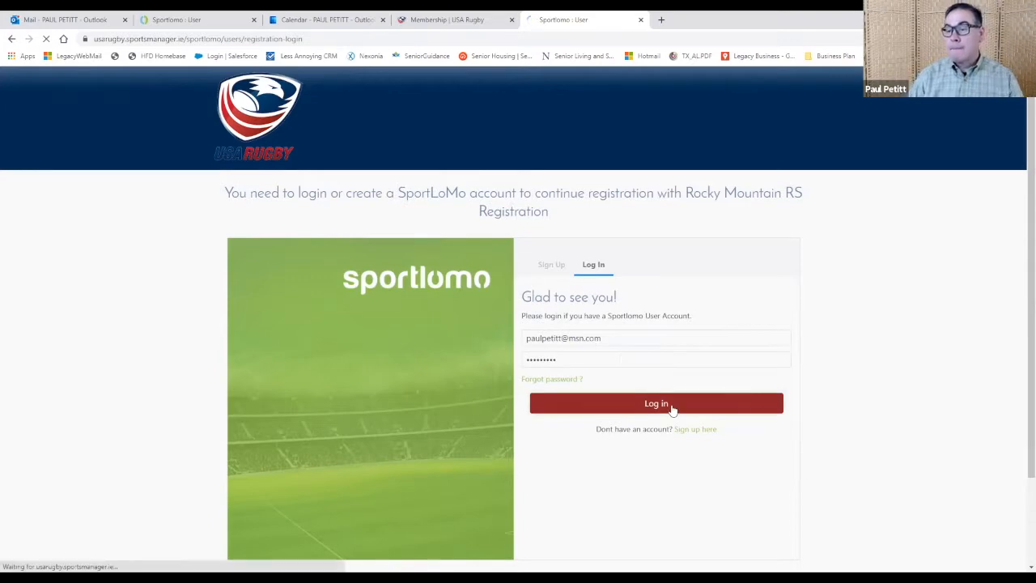
pyautogui.click(655, 403)
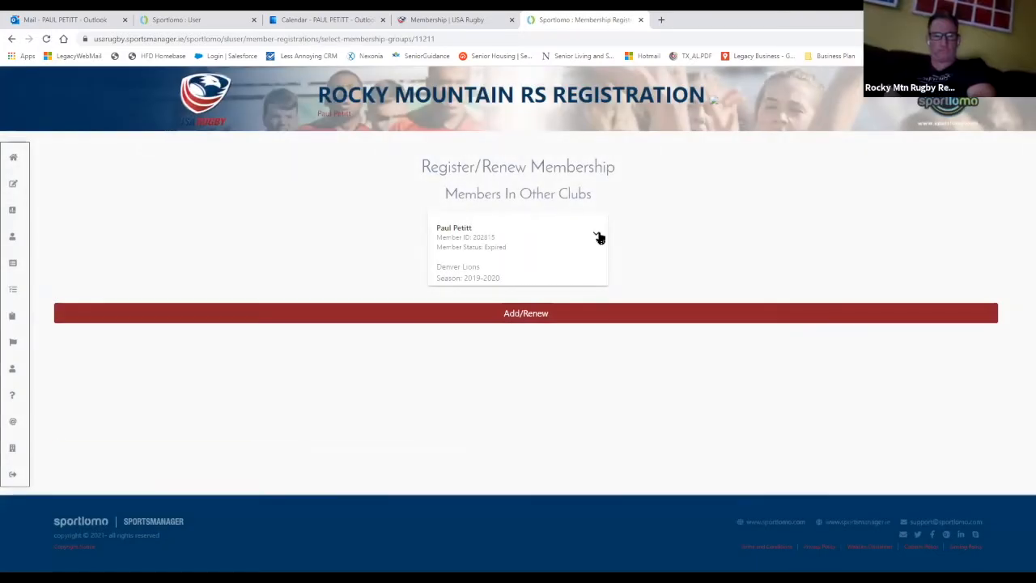
# Renew the existing member with the 2020-2021 Referee package, selecting the member's name.
pyautogui.click(598, 237)
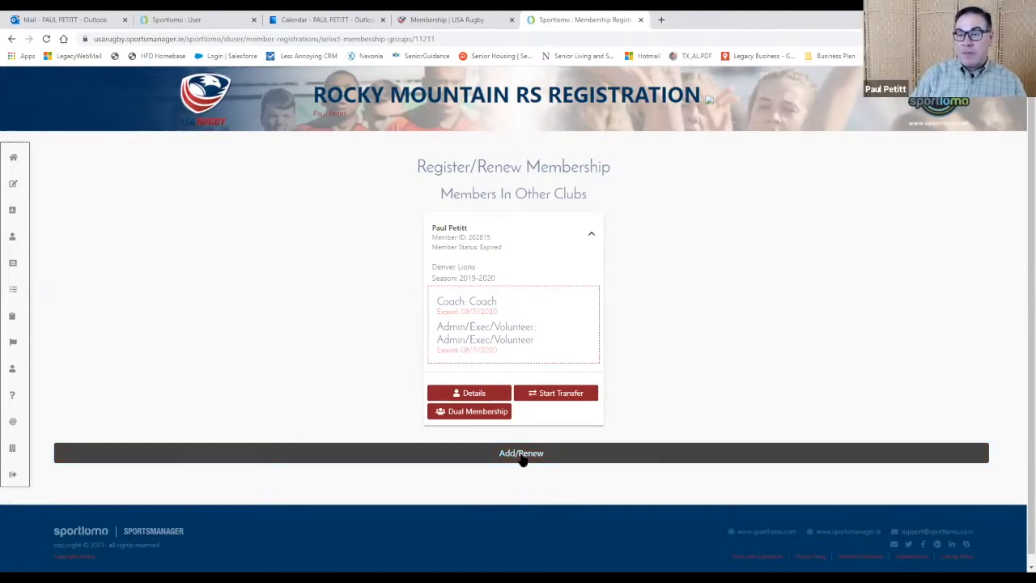
pyautogui.click(521, 453)
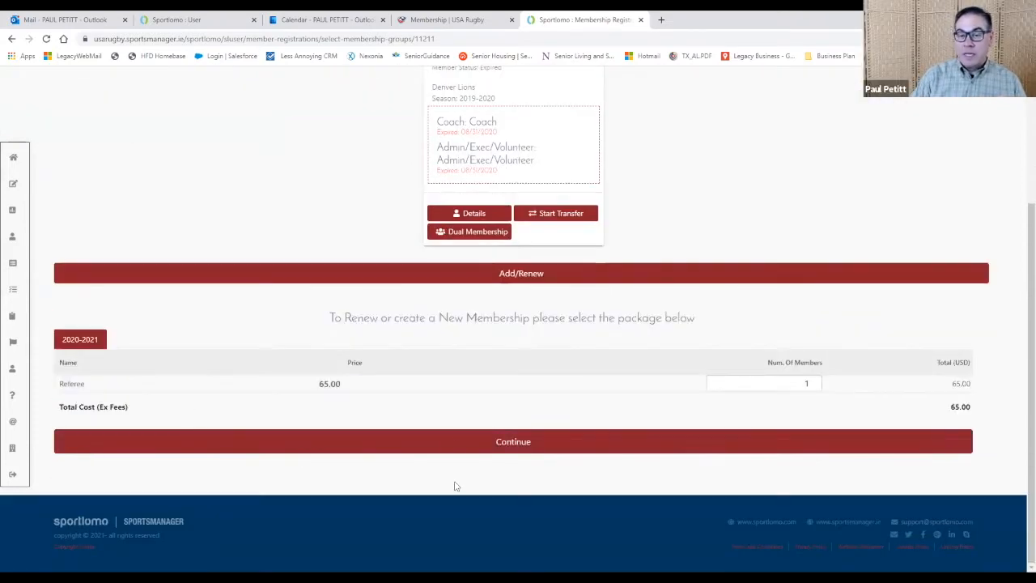
pyautogui.click(513, 441)
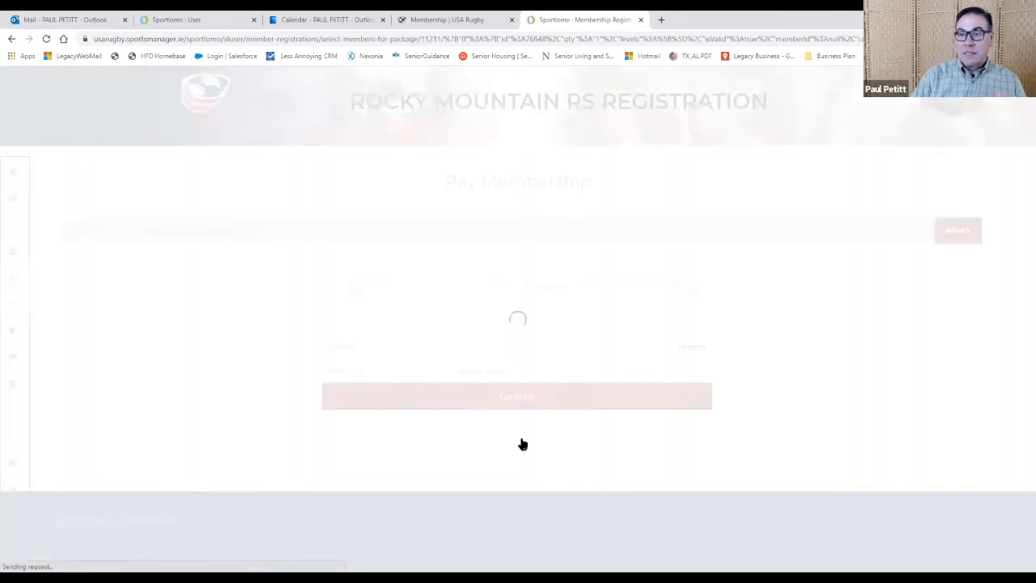
pyautogui.click(580, 370)
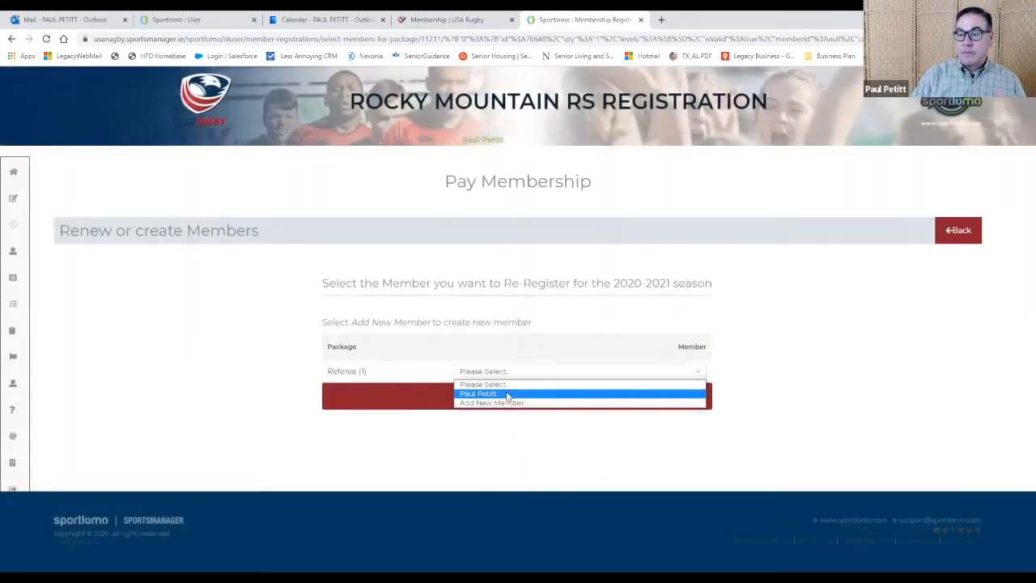
pyautogui.click(480, 393)
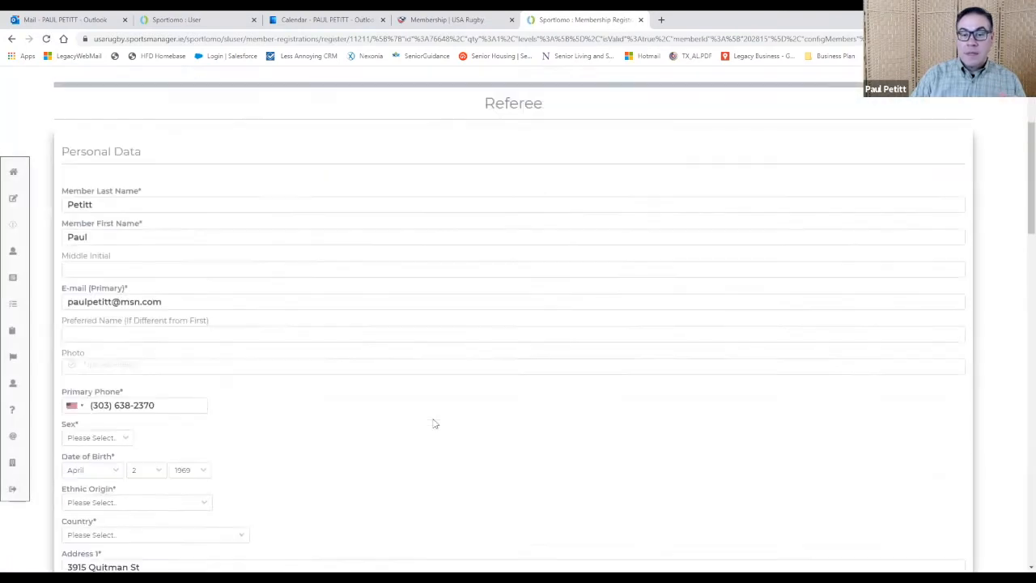
# Draw signatures on both waivers and type 'Paul' in the Receipt Signature field.
pyautogui.scroll(-3)
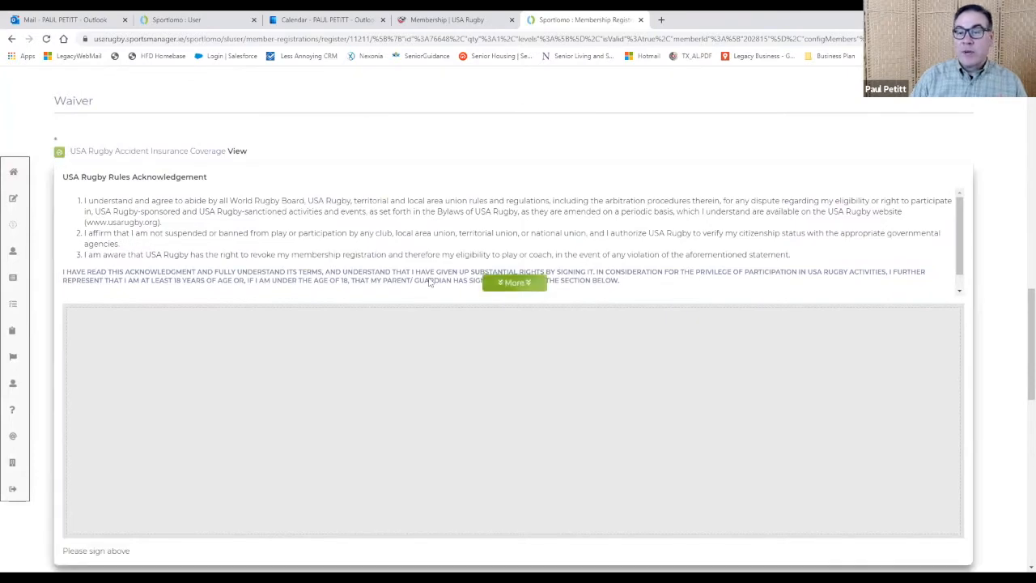
pyautogui.scroll(-3)
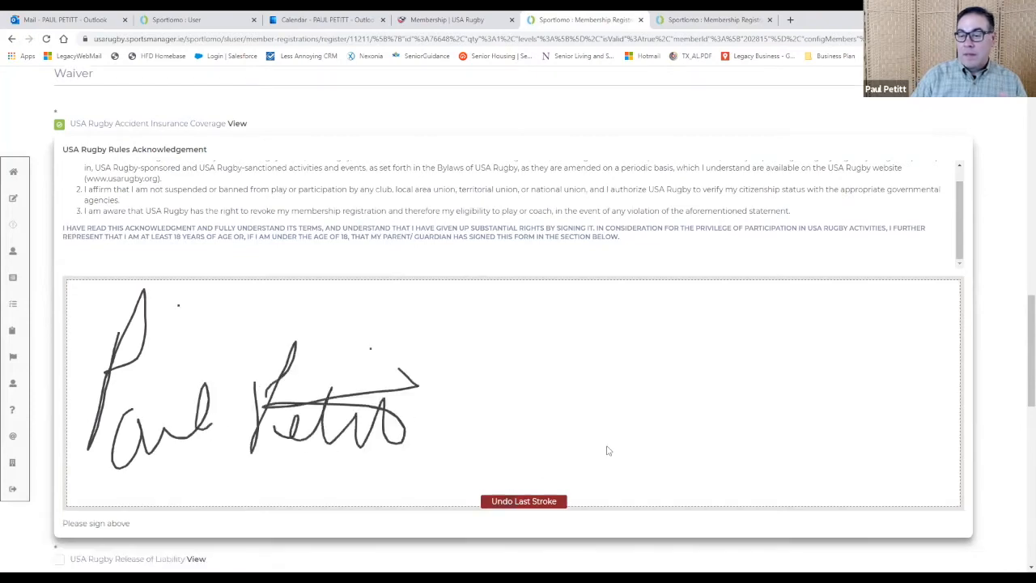
pyautogui.scroll(-3)
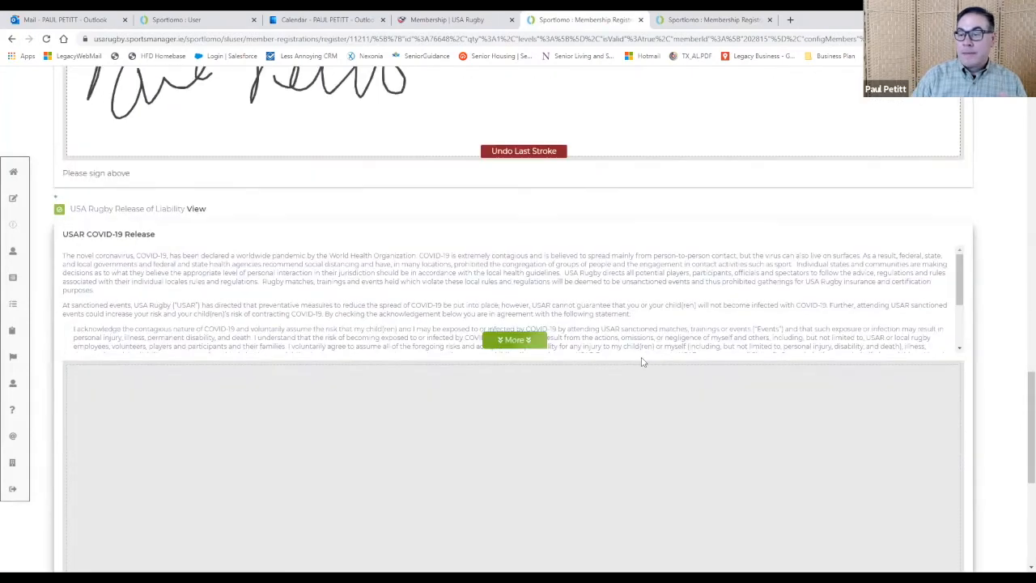
pyautogui.scroll(-3)
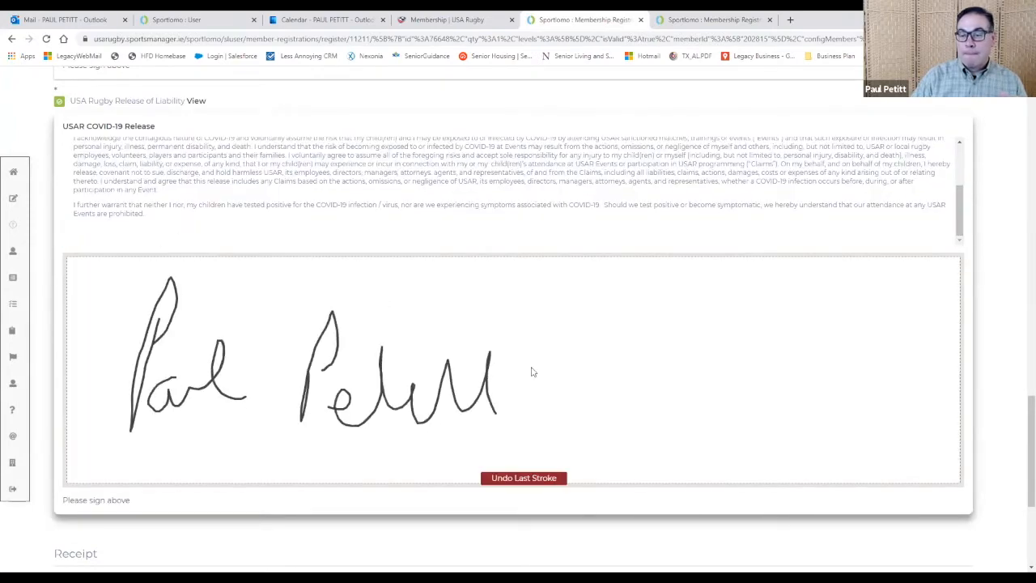
pyautogui.moveTo(494, 376); pyautogui.dragTo(533, 368)
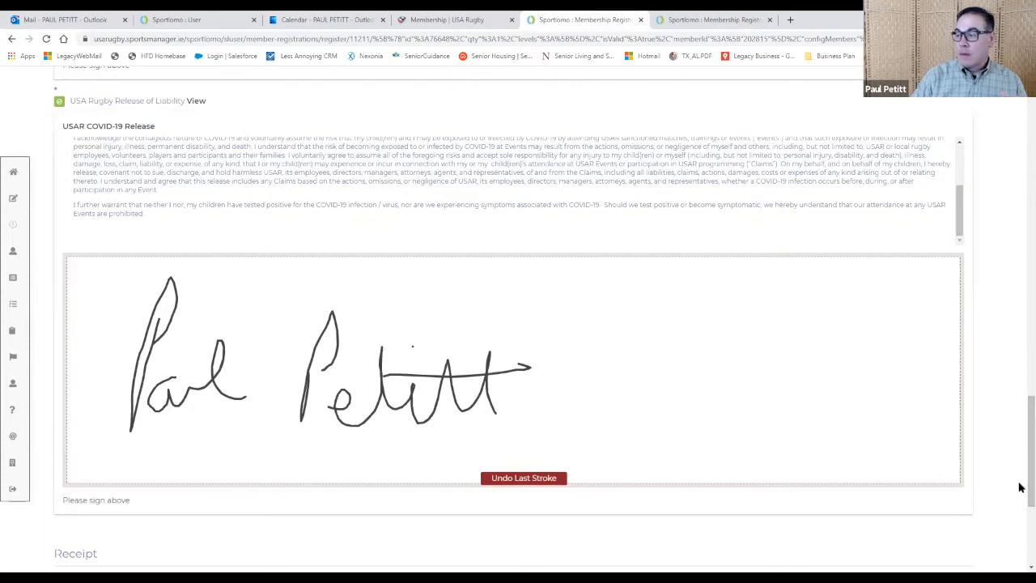
pyautogui.scroll(-3)
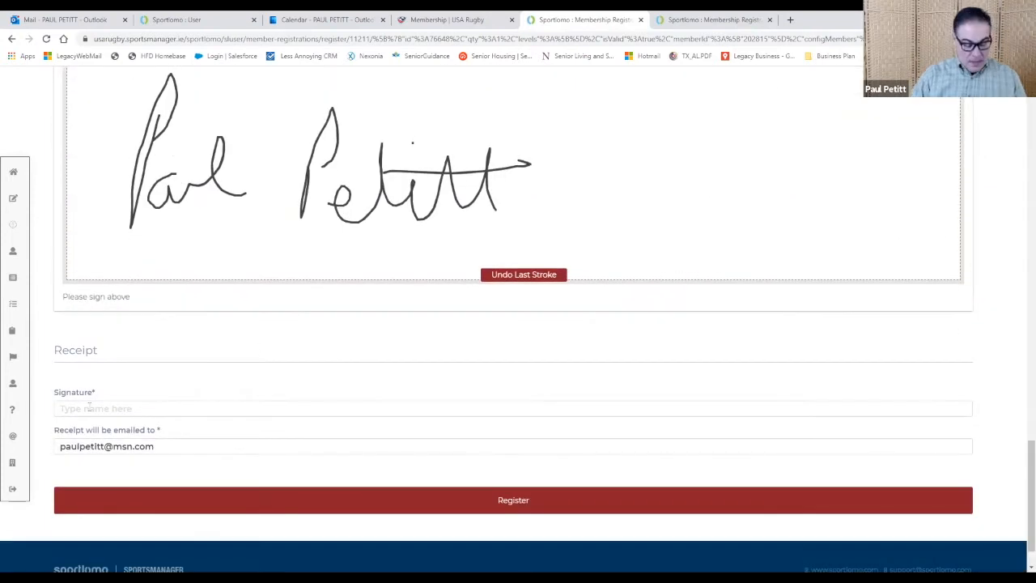
pyautogui.write('Paul')
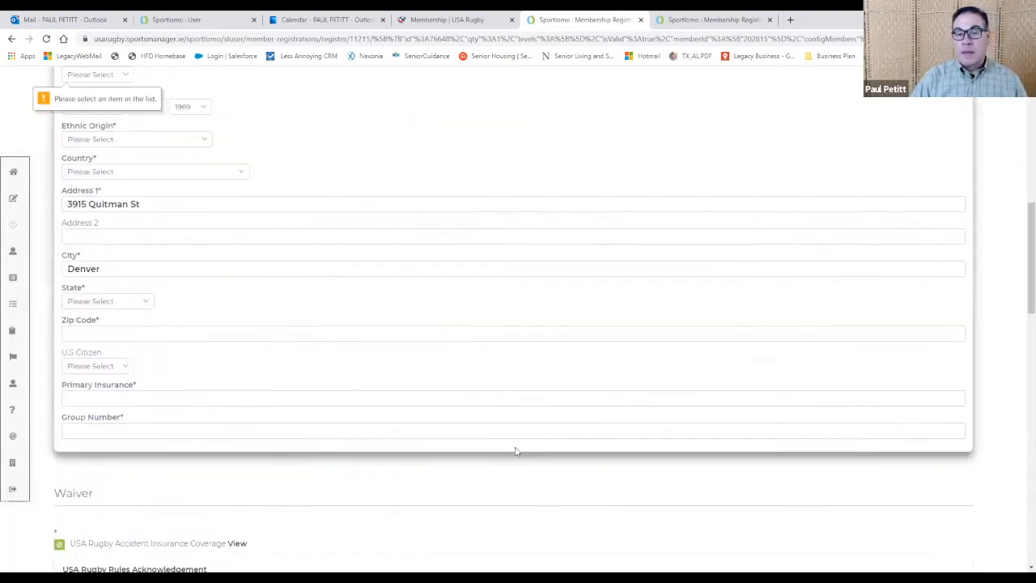
# Choose the member's sex and enter zip code 80212.
pyautogui.click(95, 181)
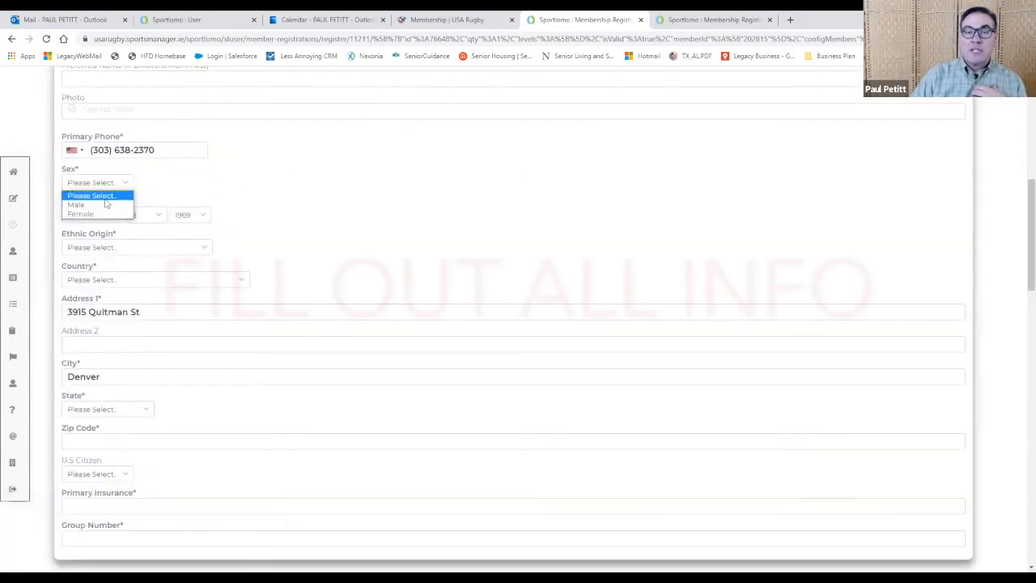
pyautogui.scroll(-3)
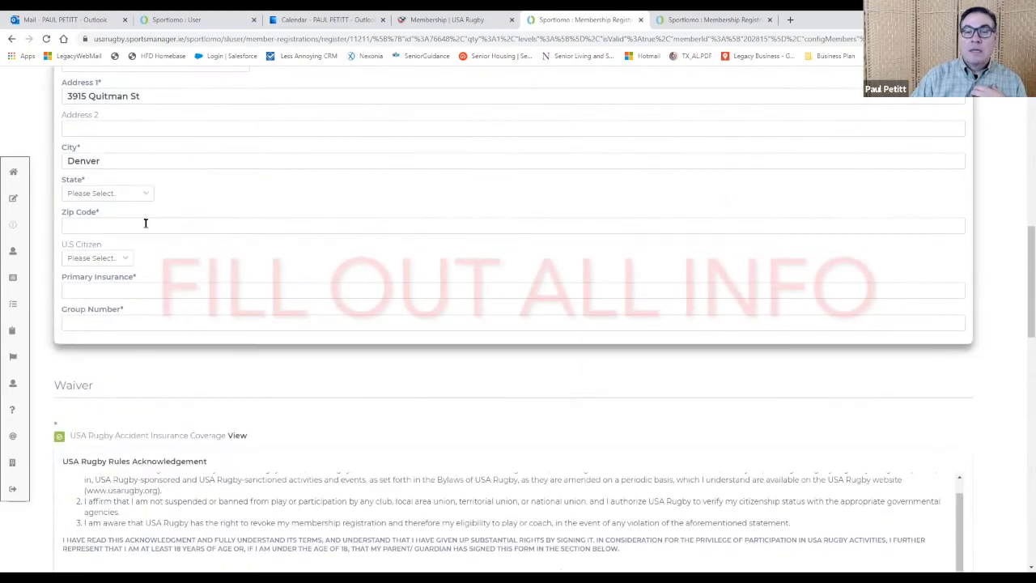
pyautogui.write('80212')
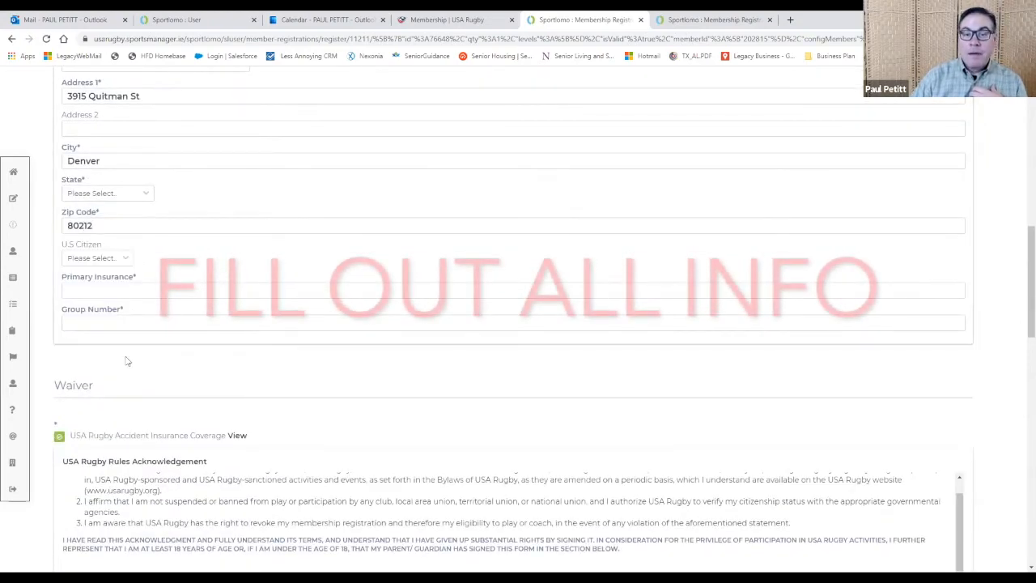
pyautogui.scroll(3)
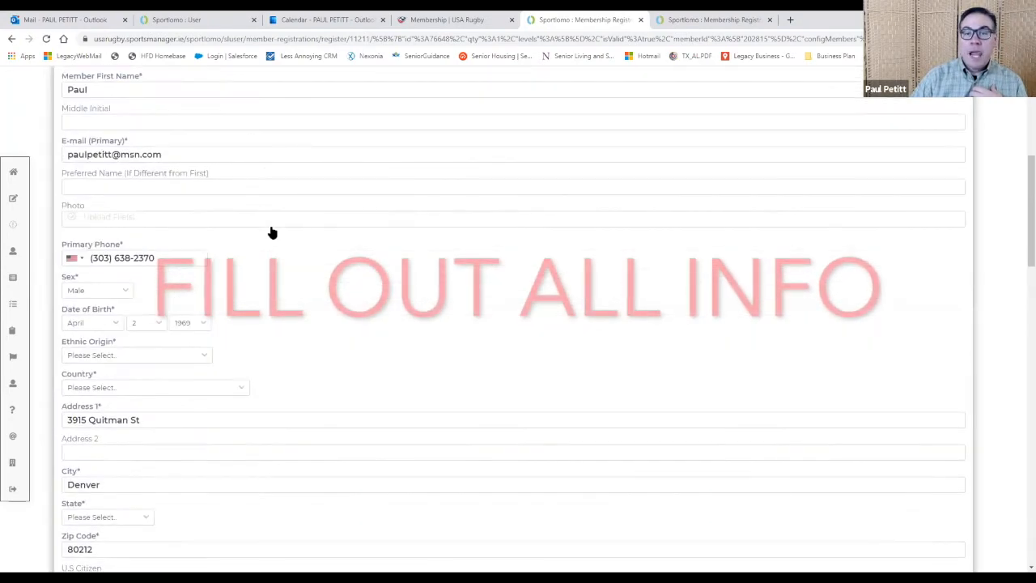
pyautogui.scroll(-3)
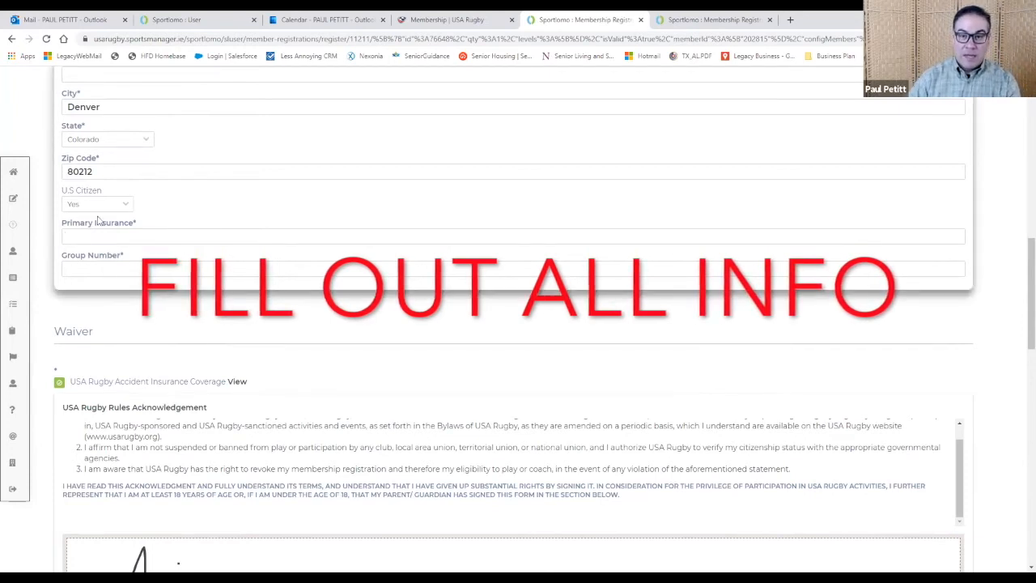
# Enter primary insurance provider UMR and a group number beginning '76-'.
pyautogui.write('UMR')
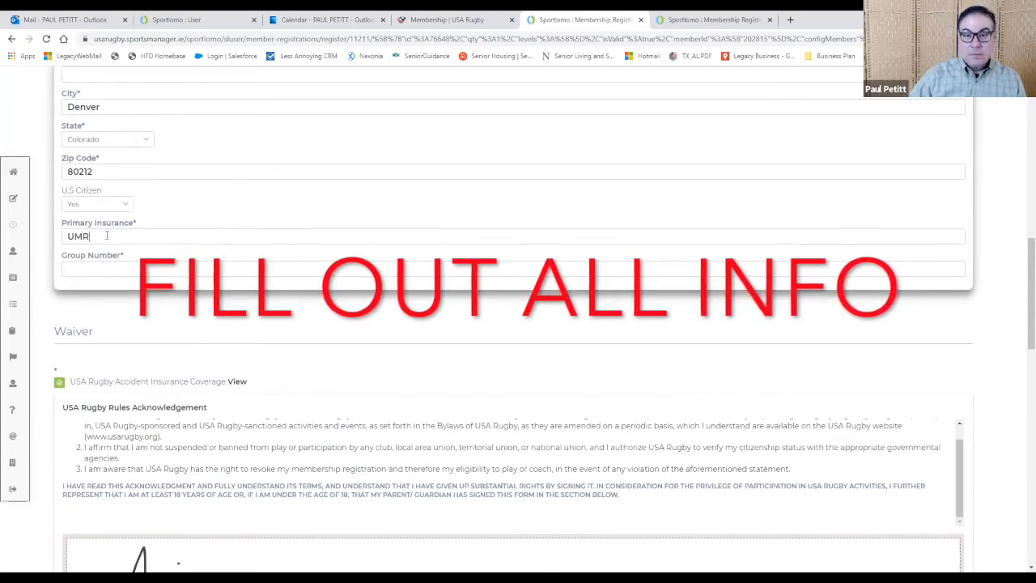
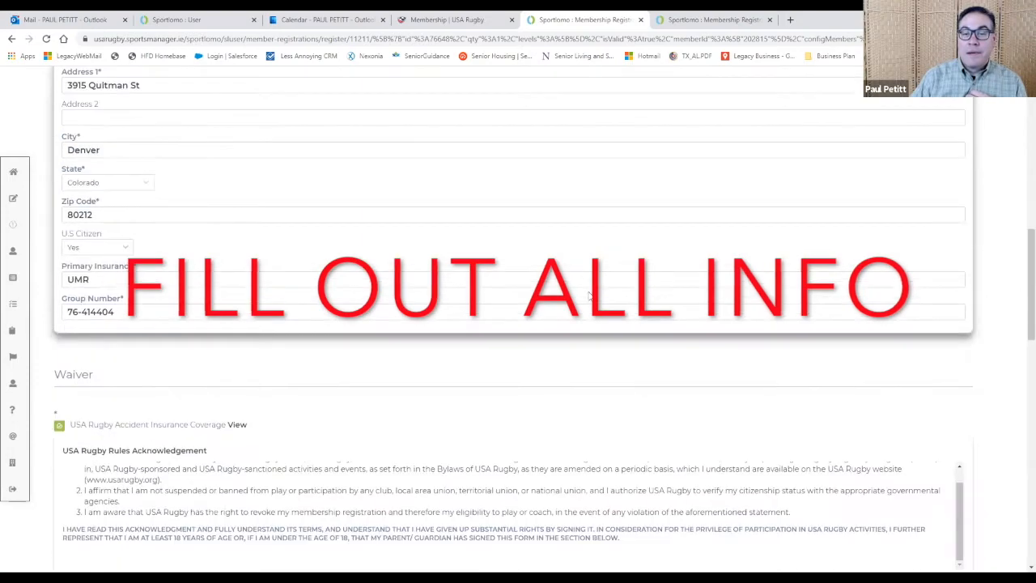
pyautogui.scroll(3)
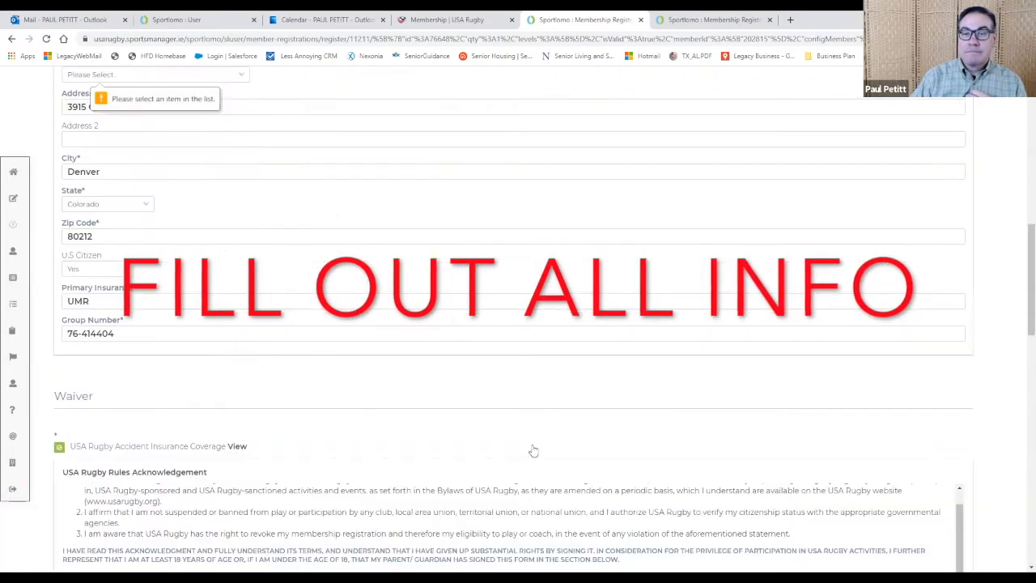
# Set the Country field to United States on the referee form.
pyautogui.click(153, 235)
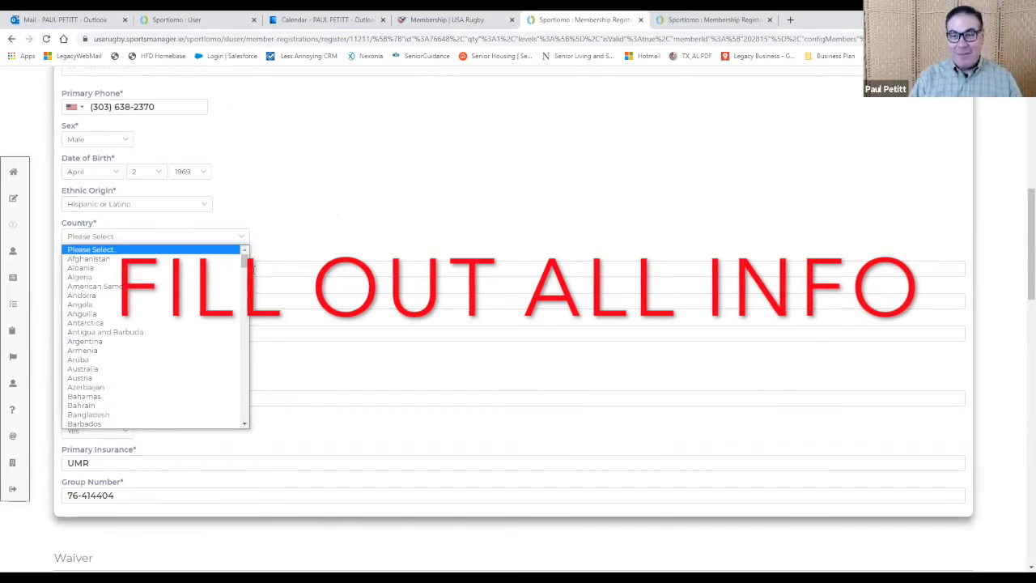
pyautogui.scroll(-3)
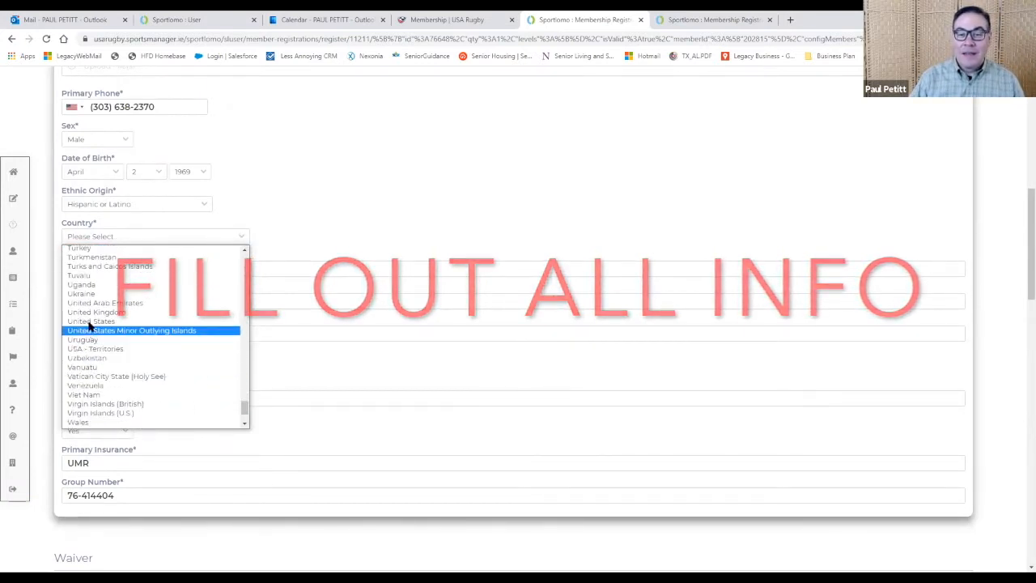
pyautogui.click(93, 320)
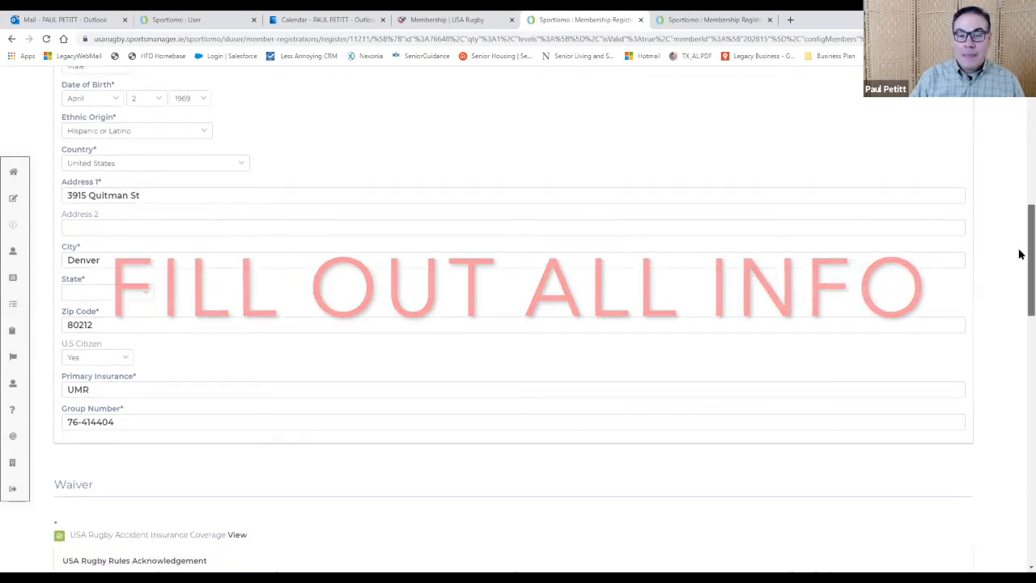
pyautogui.scroll(-3)
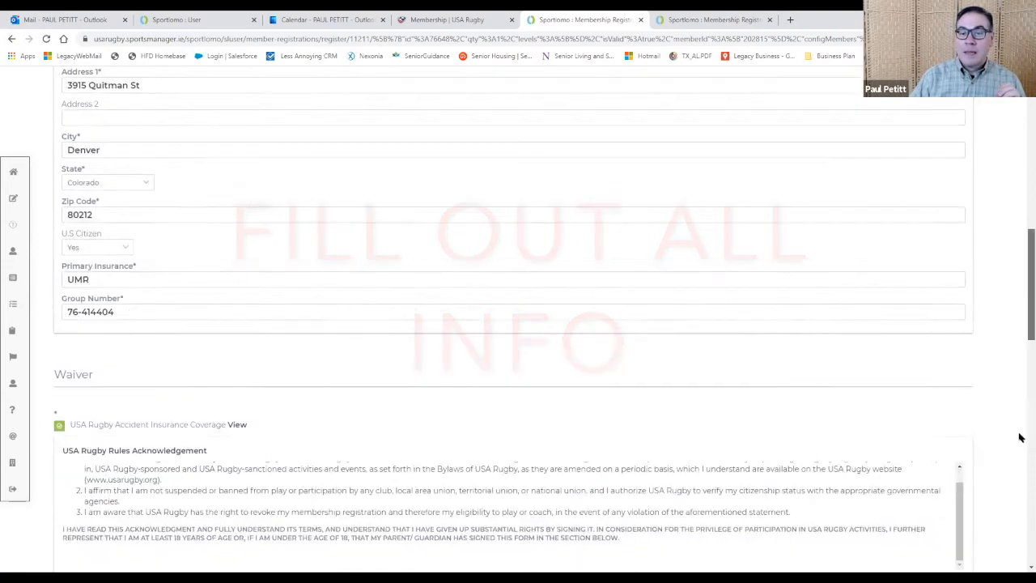
# Register the signed referee form to reach the $67.30 purchase summary.
pyautogui.click(513, 450)
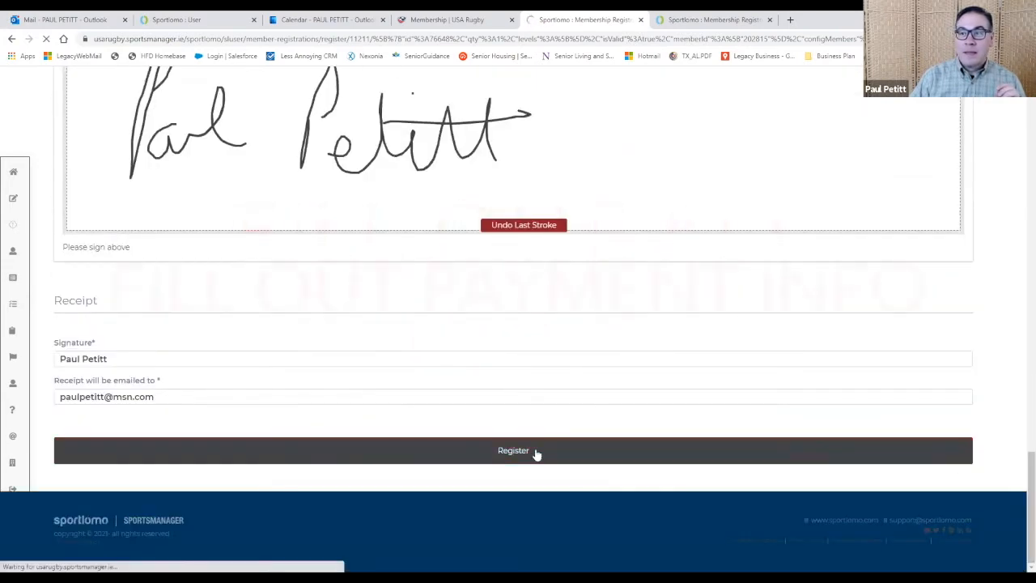
pyautogui.click(513, 450)
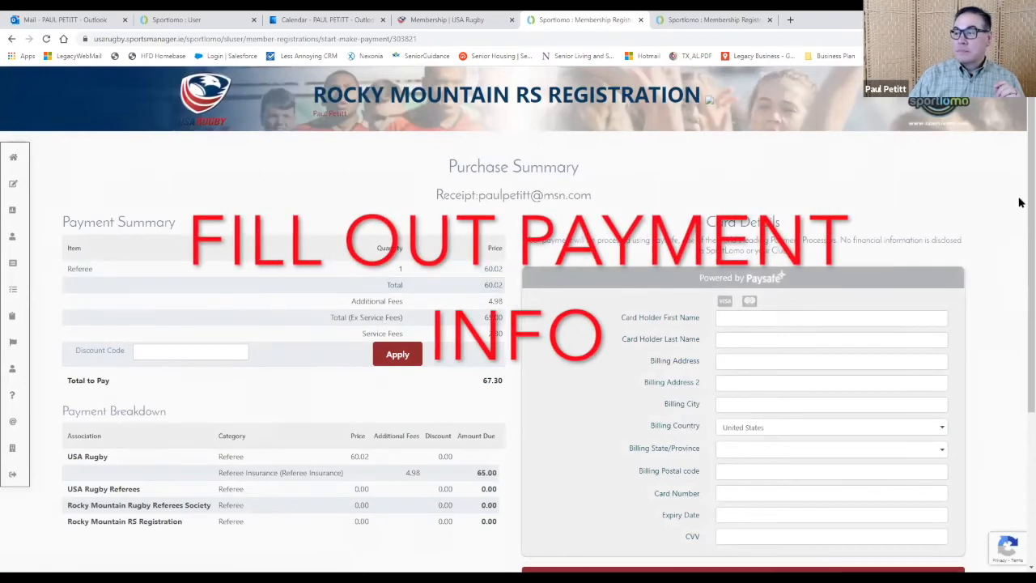
pyautogui.scroll(-3)
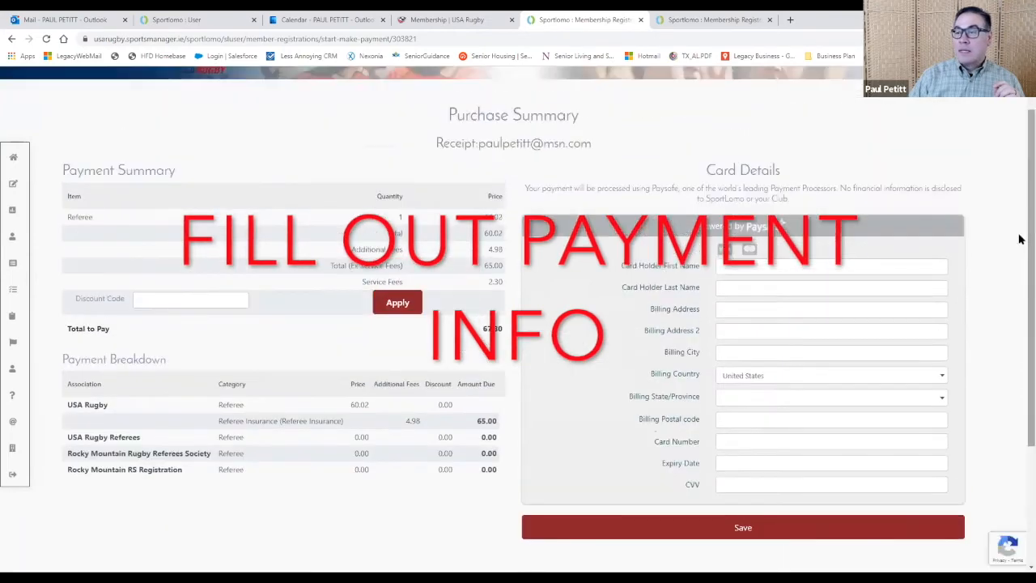
pyautogui.click(831, 266)
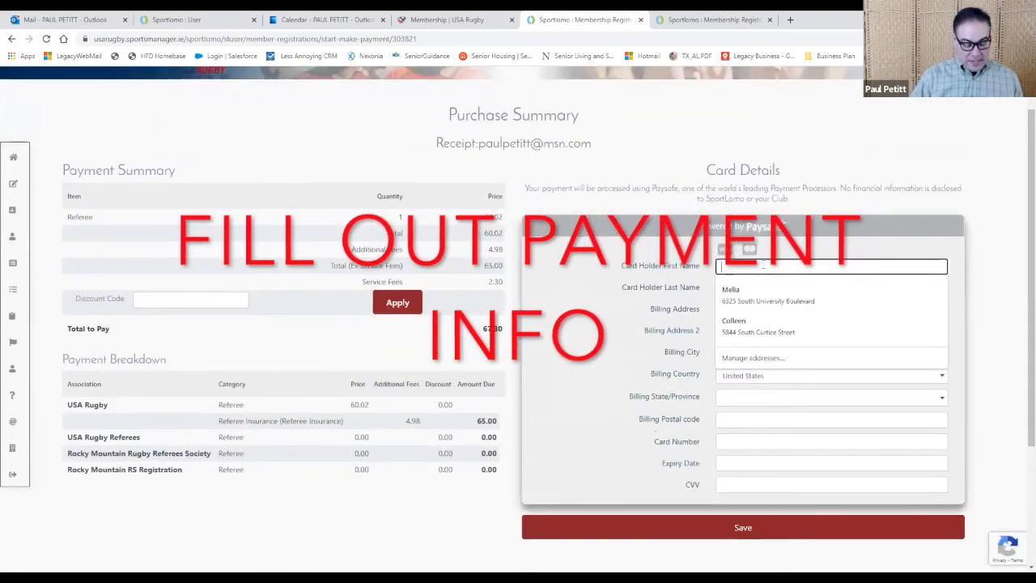
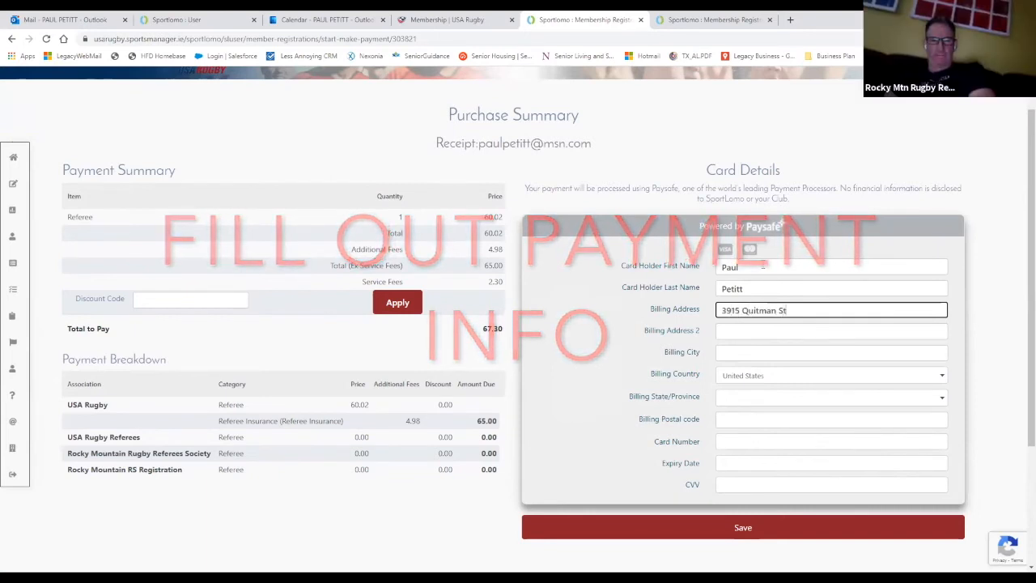
pyautogui.write('De')
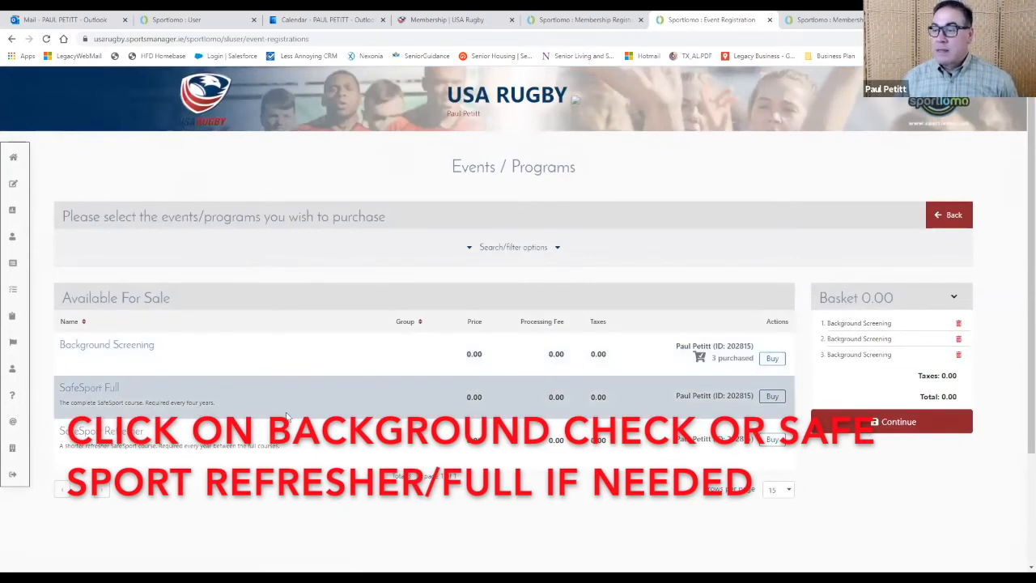
# Delete two duplicate Background Screenings, add SafeSport Refresher, and continue to checkout.
pyautogui.scroll(-3)
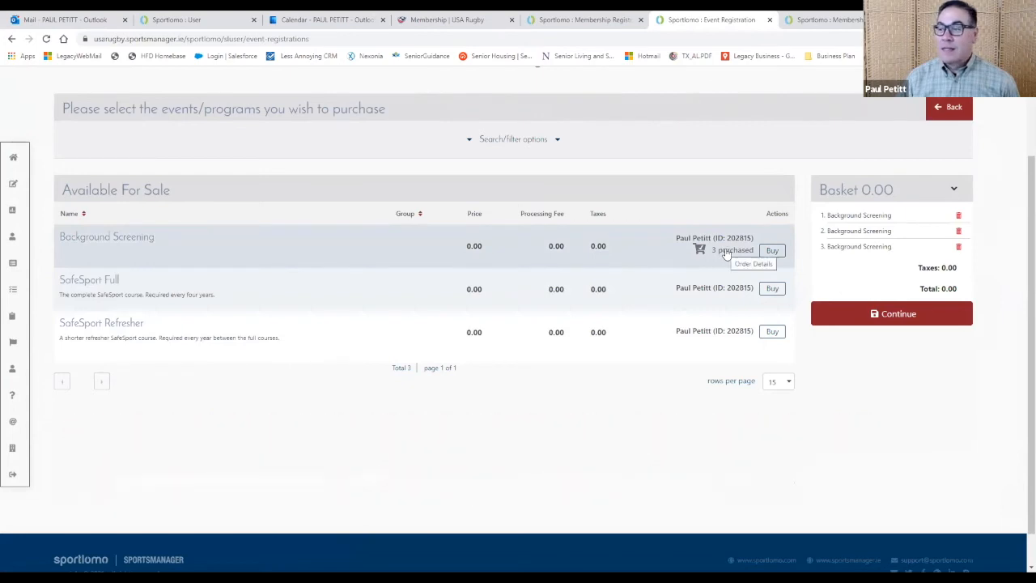
pyautogui.moveTo(715, 252)
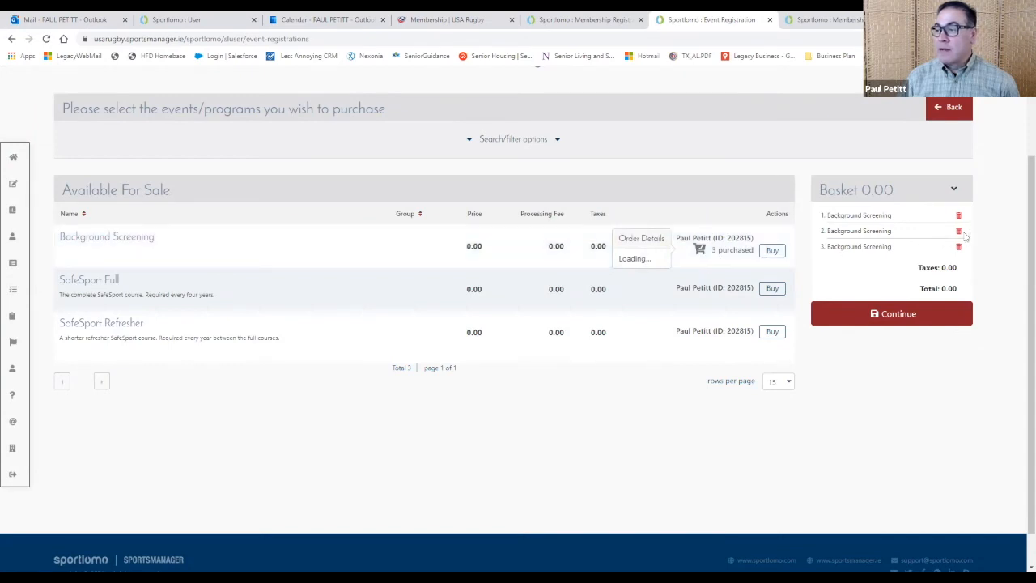
pyautogui.click(959, 246)
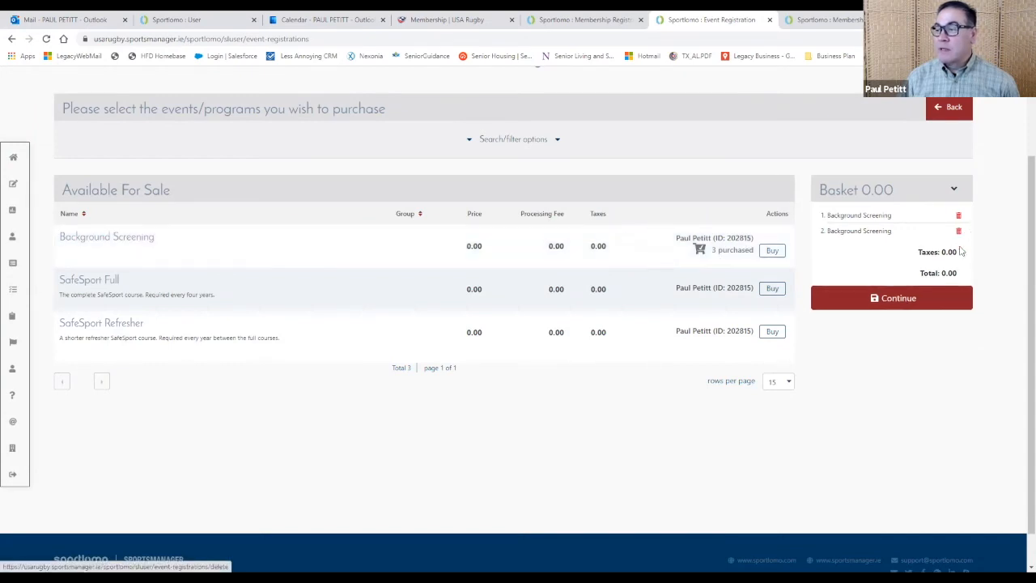
pyautogui.click(959, 231)
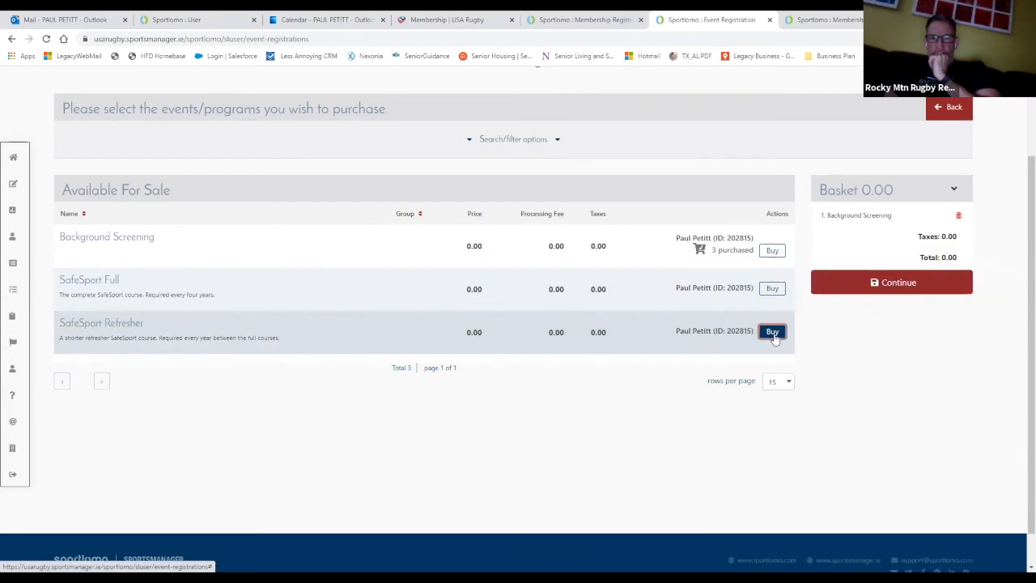
pyautogui.click(771, 331)
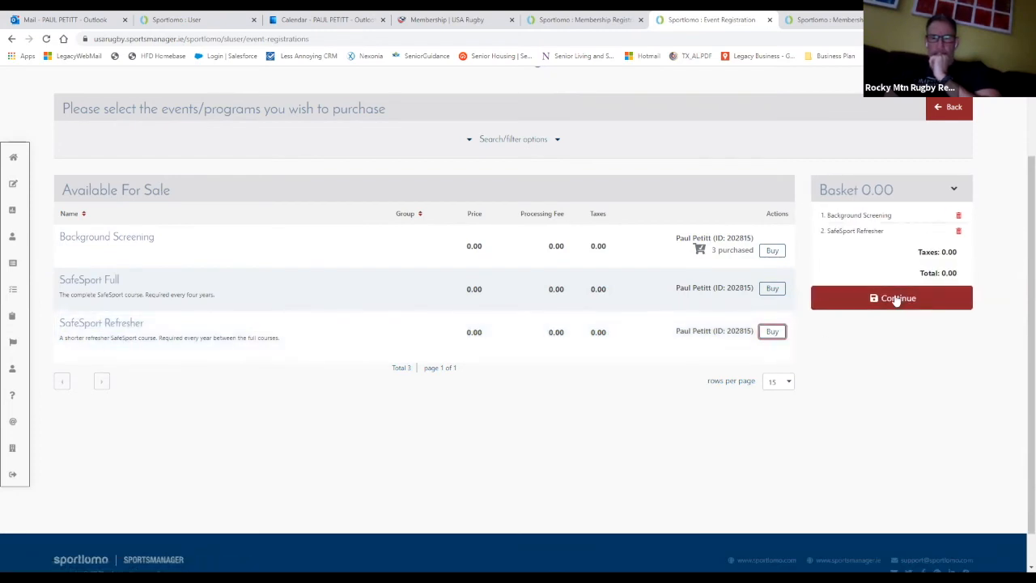
pyautogui.click(891, 297)
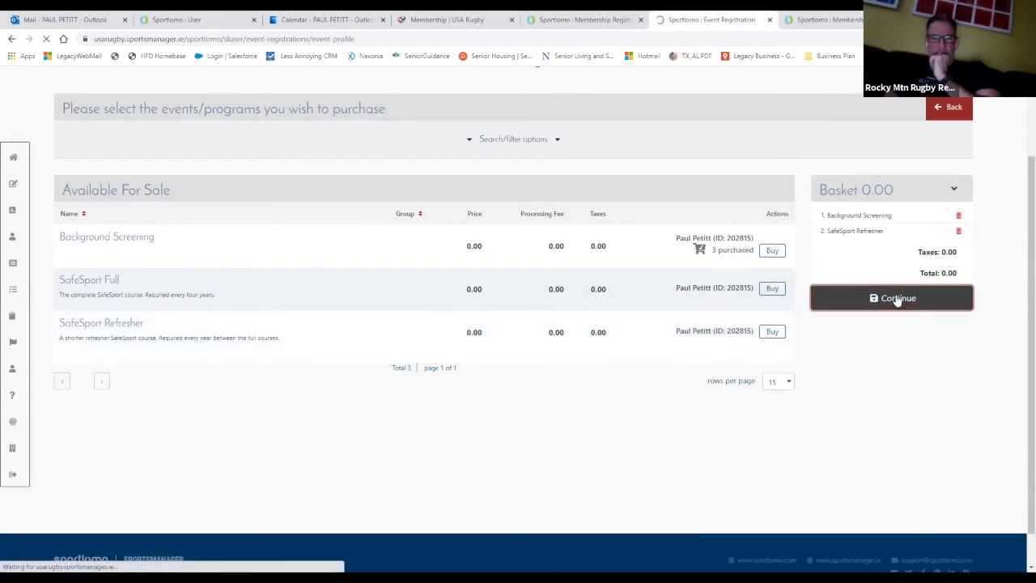
pyautogui.click(891, 297)
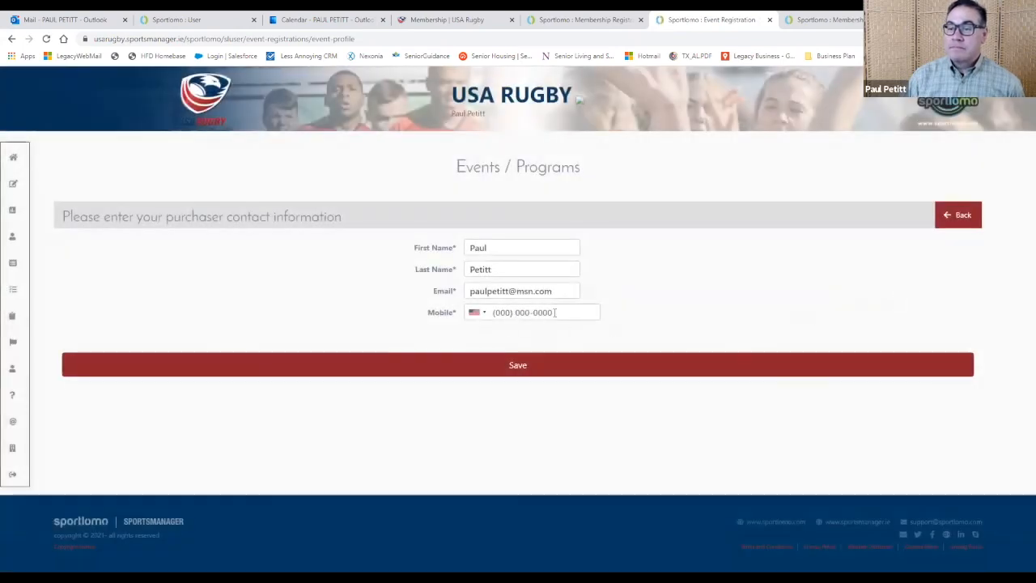
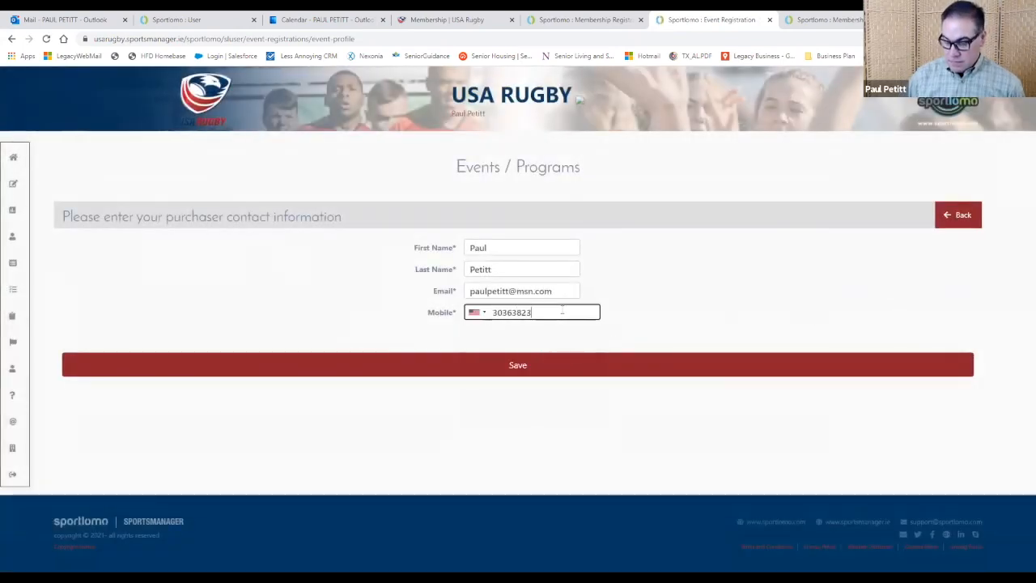
pyautogui.click(517, 365)
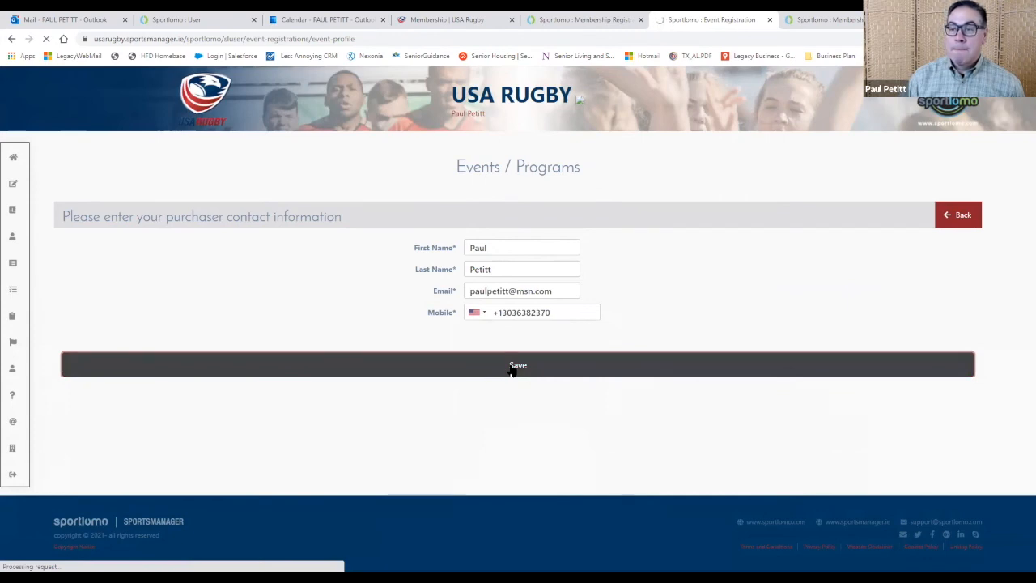
pyautogui.click(517, 365)
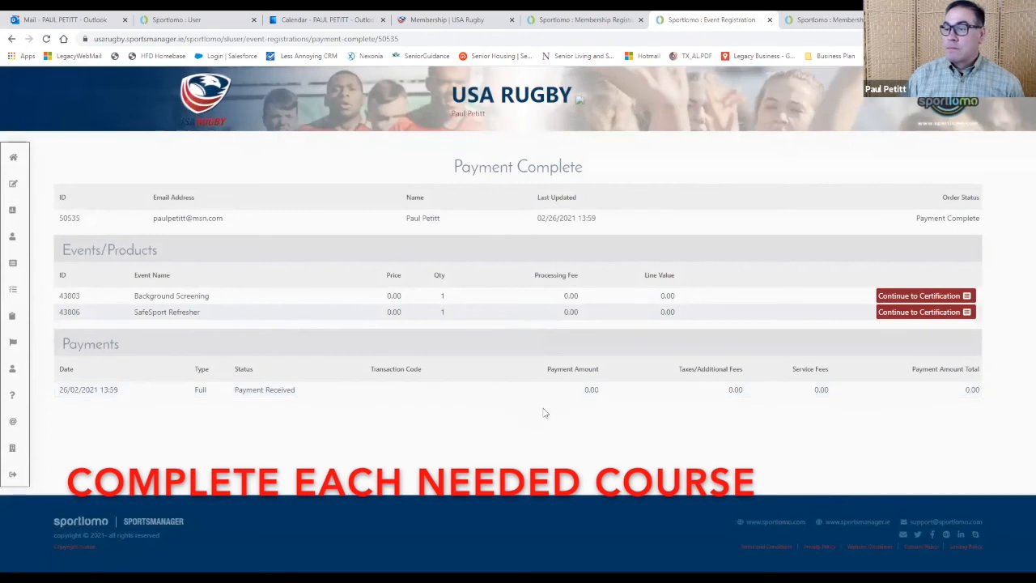
pyautogui.moveTo(543, 424)
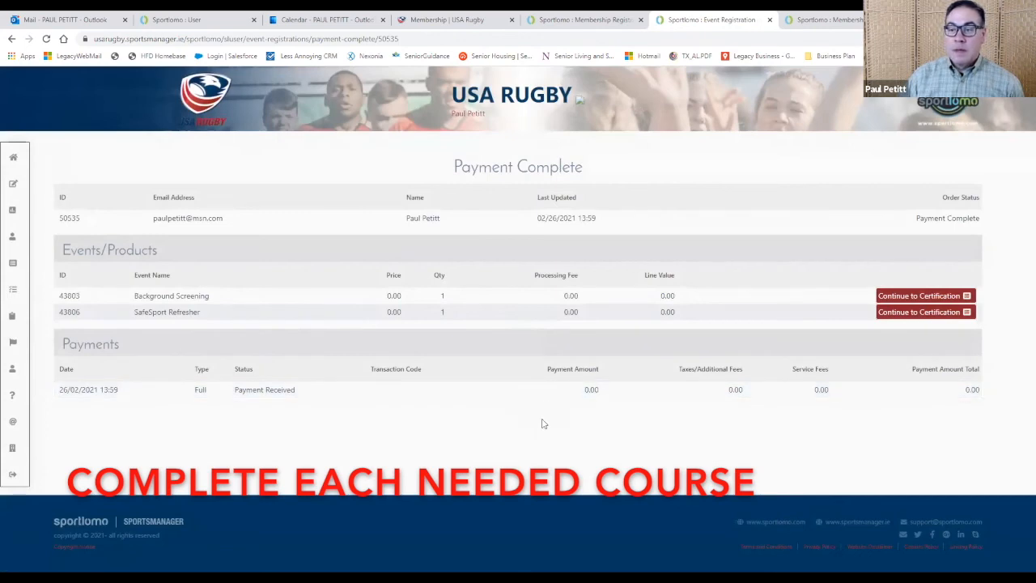